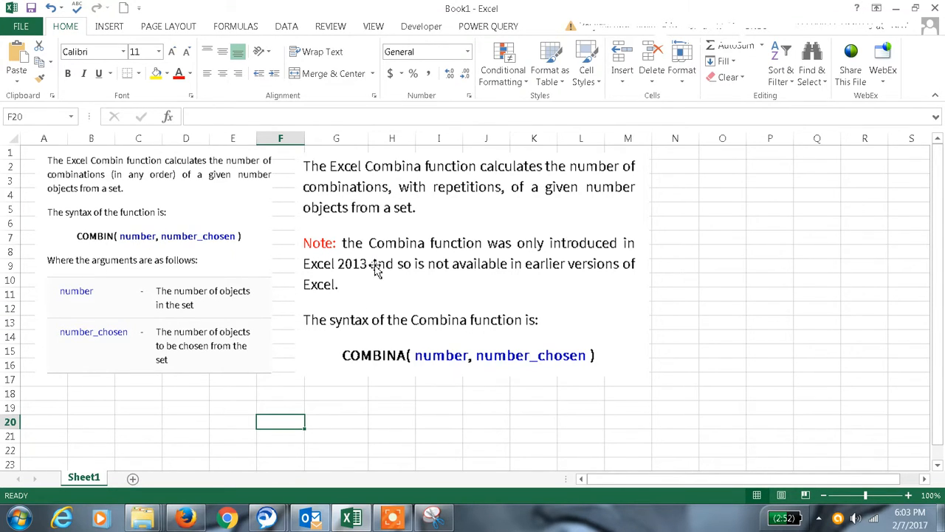
{"action": "mouse_move", "coordinate": [95, 254]}
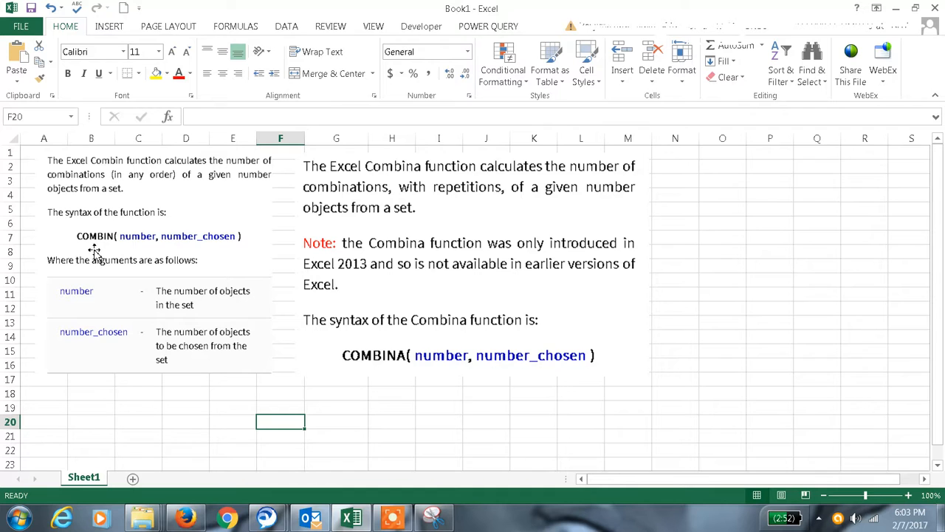
{"action": "mouse_move", "coordinate": [102, 250]}
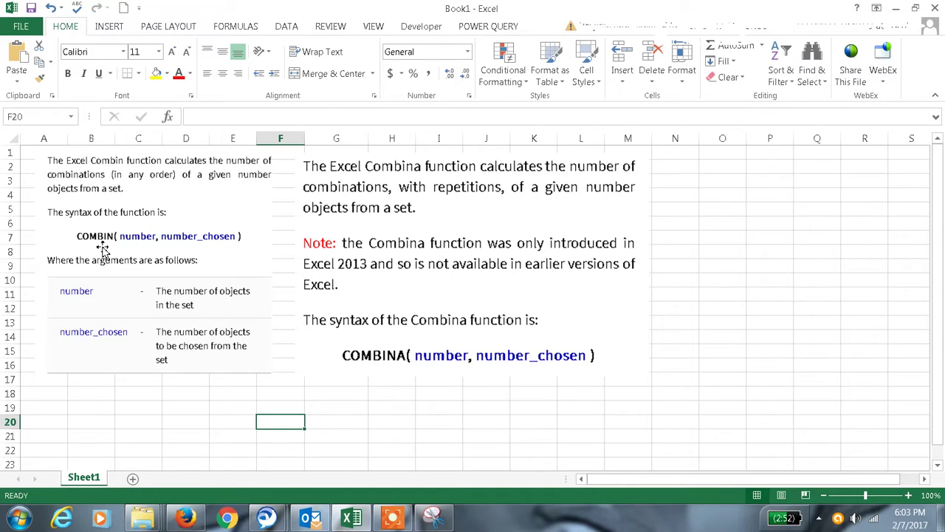
{"action": "mouse_move", "coordinate": [414, 381]}
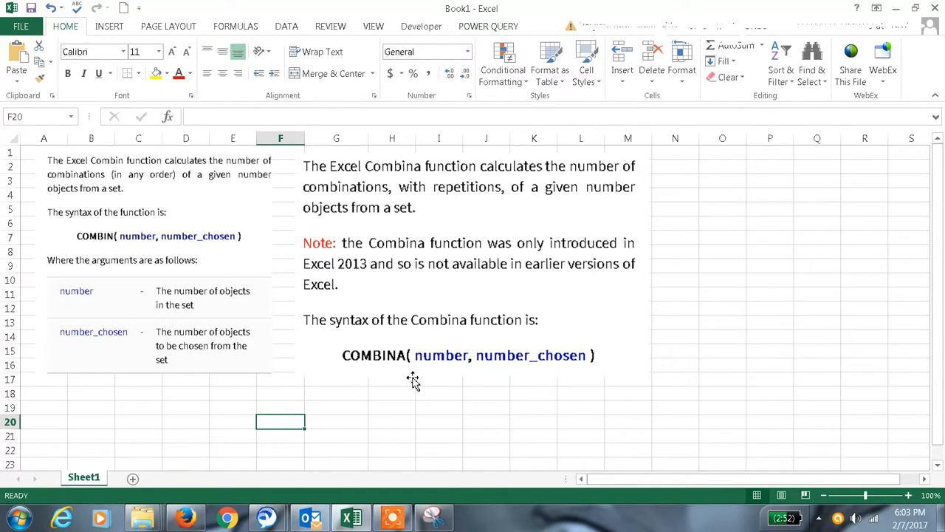
{"action": "mouse_move", "coordinate": [505, 343]}
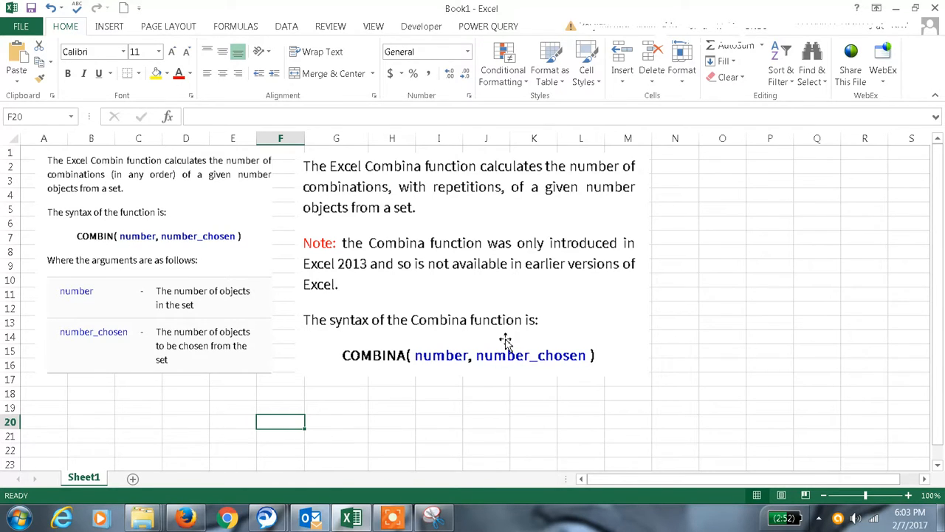
{"action": "mouse_move", "coordinate": [68, 349]}
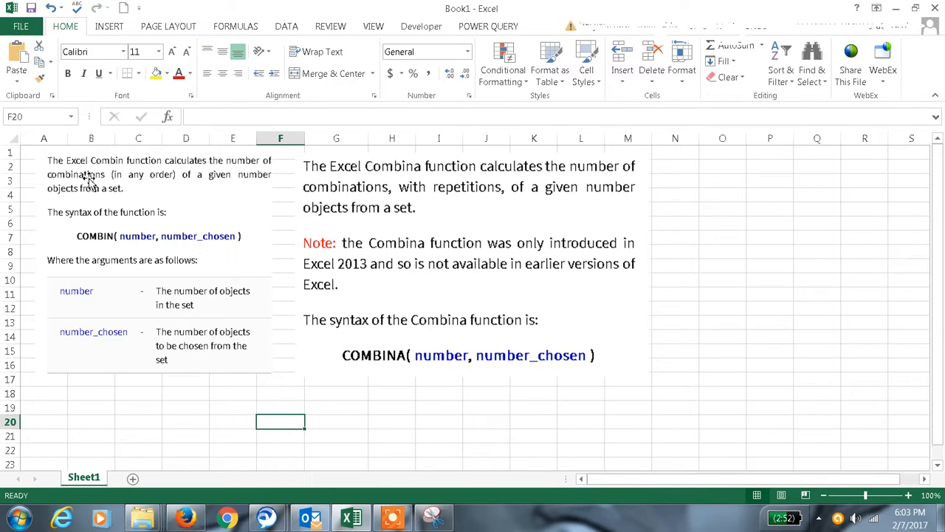
{"action": "mouse_move", "coordinate": [145, 171]}
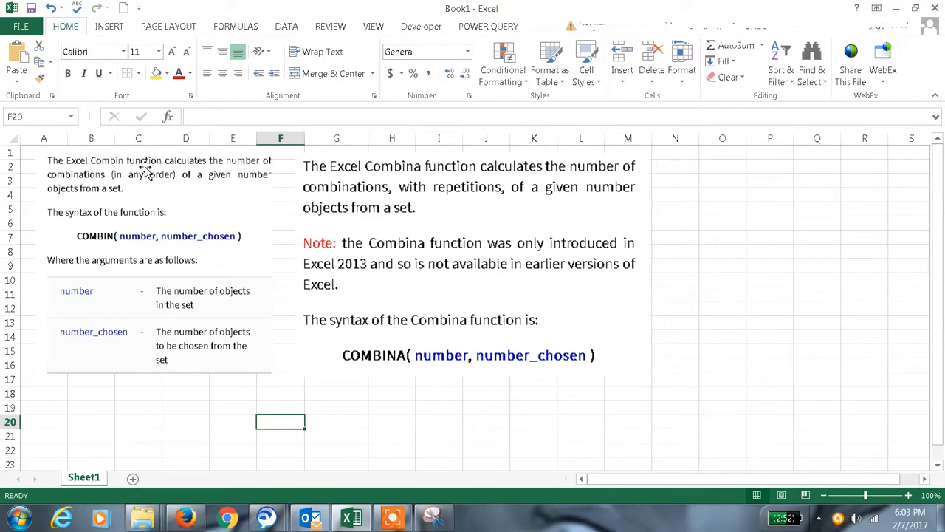
{"action": "mouse_move", "coordinate": [215, 174]}
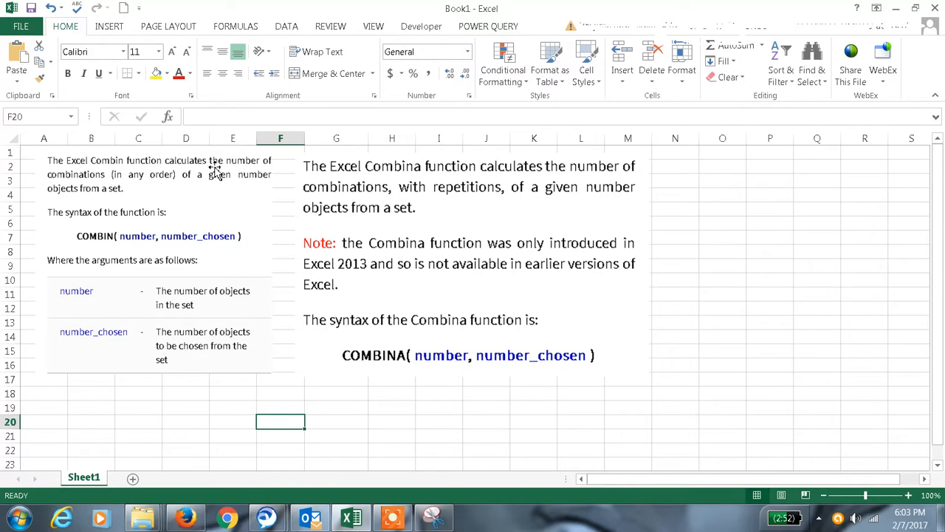
{"action": "mouse_move", "coordinate": [150, 194]}
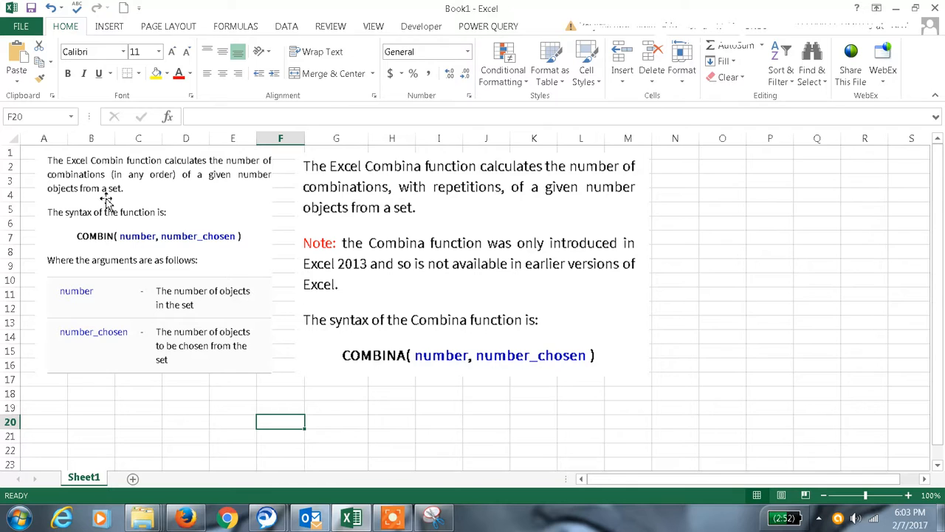
{"action": "mouse_move", "coordinate": [333, 216]}
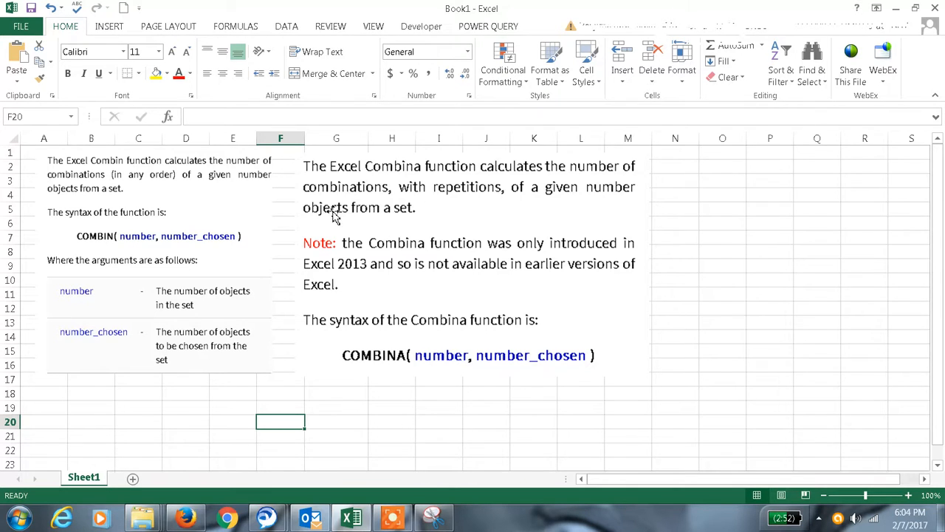
{"action": "mouse_move", "coordinate": [511, 204]}
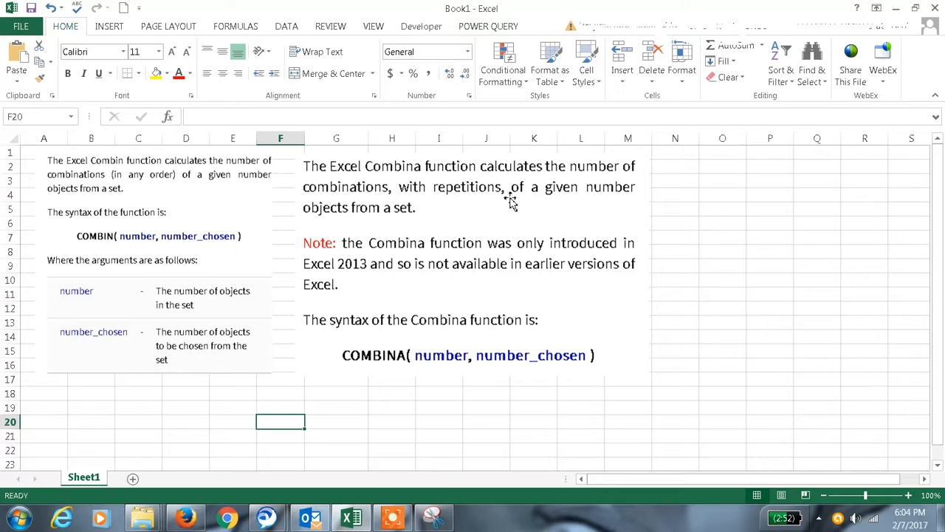
{"action": "mouse_move", "coordinate": [121, 411]}
{"action": "type", "text": "b"}
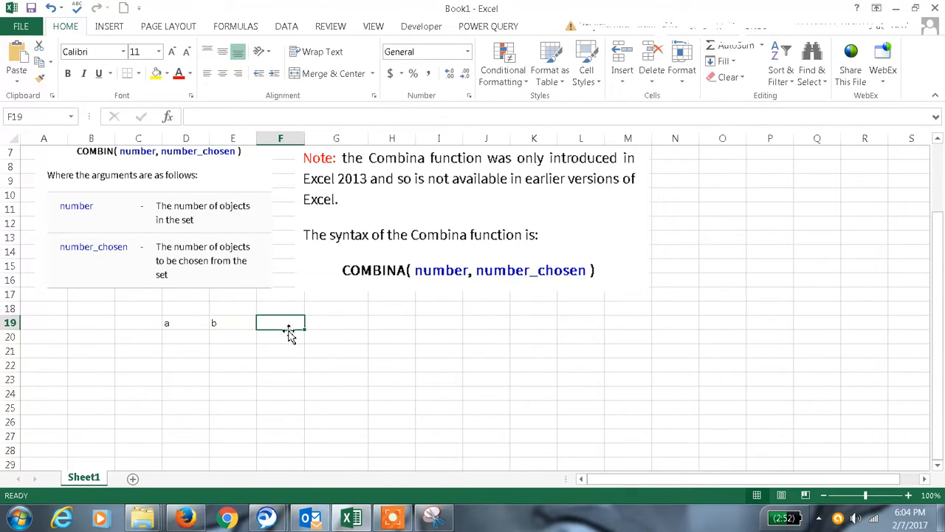
Enter the object letters c, d, e across row 19 and select the full a–f range
{"action": "type", "text": "c"}
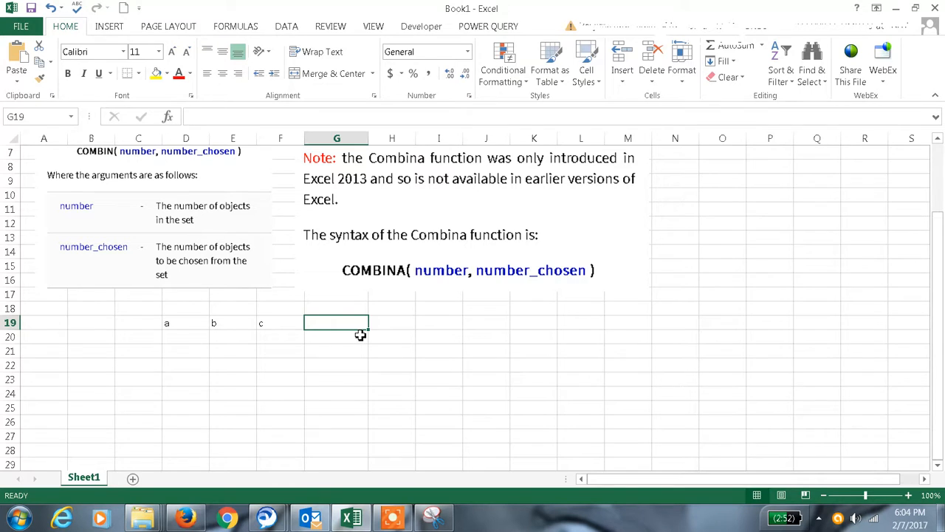
{"action": "type", "text": "d"}
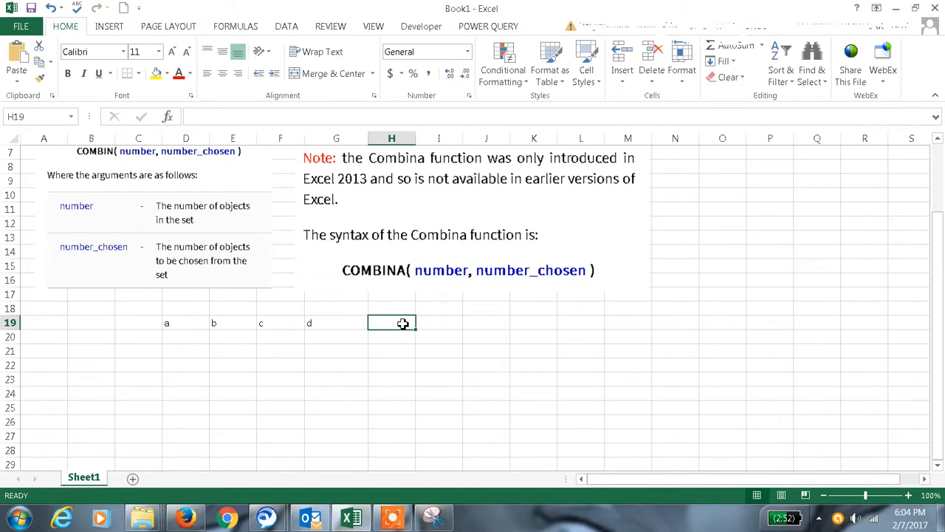
{"action": "type", "text": "e"}
{"action": "left_click", "coordinate": [440, 323]}
{"action": "type", "text": "f"}
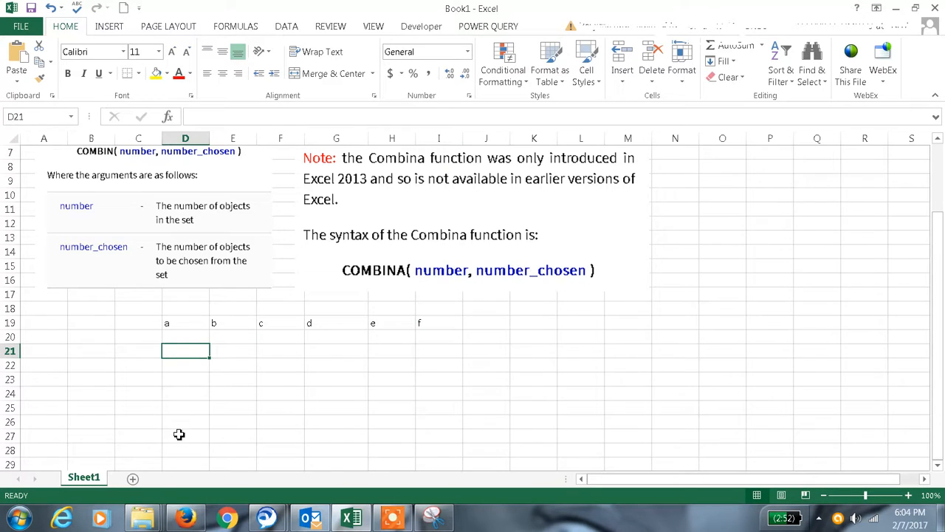
{"action": "mouse_move", "coordinate": [174, 328]}
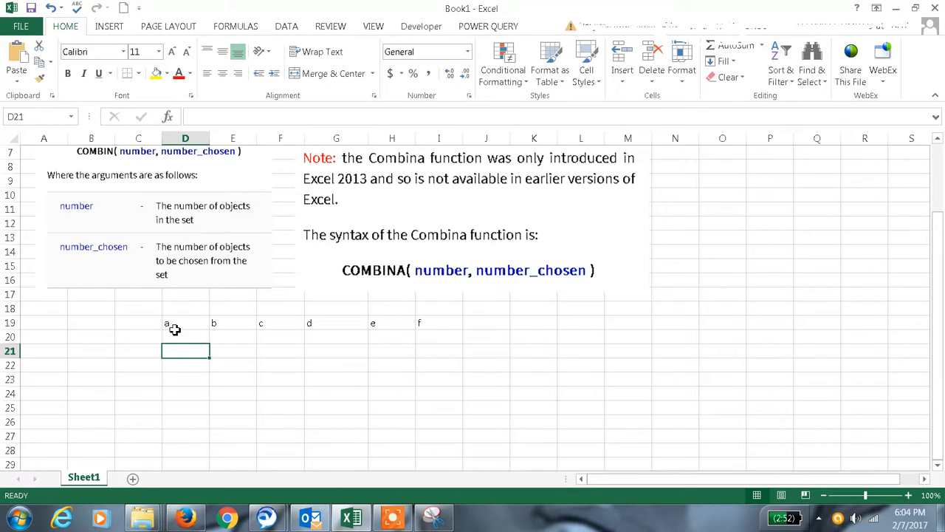
{"action": "mouse_move", "coordinate": [234, 164]}
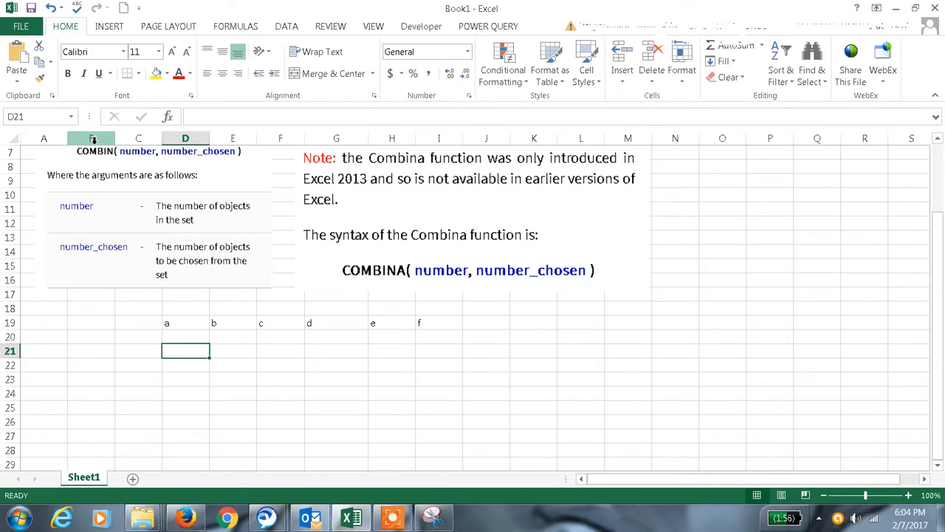
{"action": "mouse_move", "coordinate": [180, 334]}
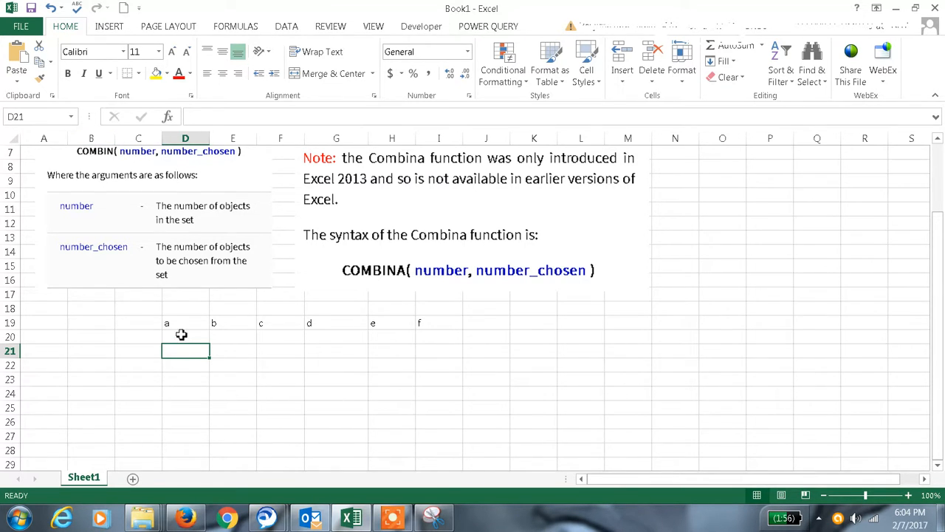
{"action": "left_click_drag", "start_coordinate": [185, 322], "coordinate": [438, 322]}
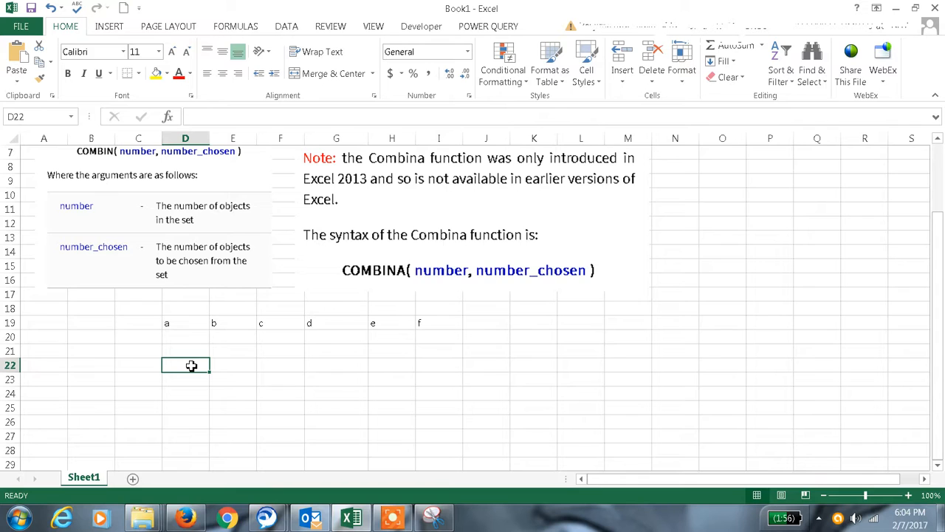
Enter =COMBIN(6,1) in D22, then correct it to =COMBIN(6,2) returning 15
{"action": "type", "text": "="}
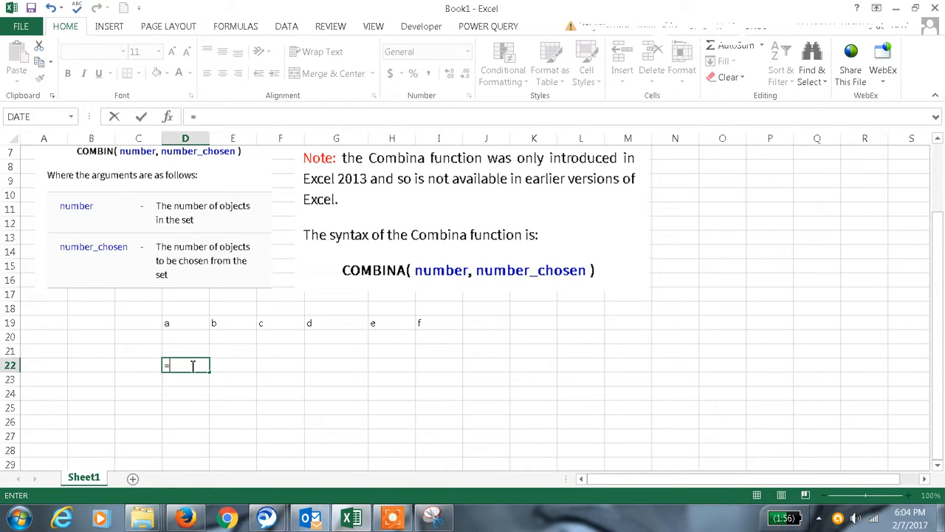
{"action": "type", "text": "c"}
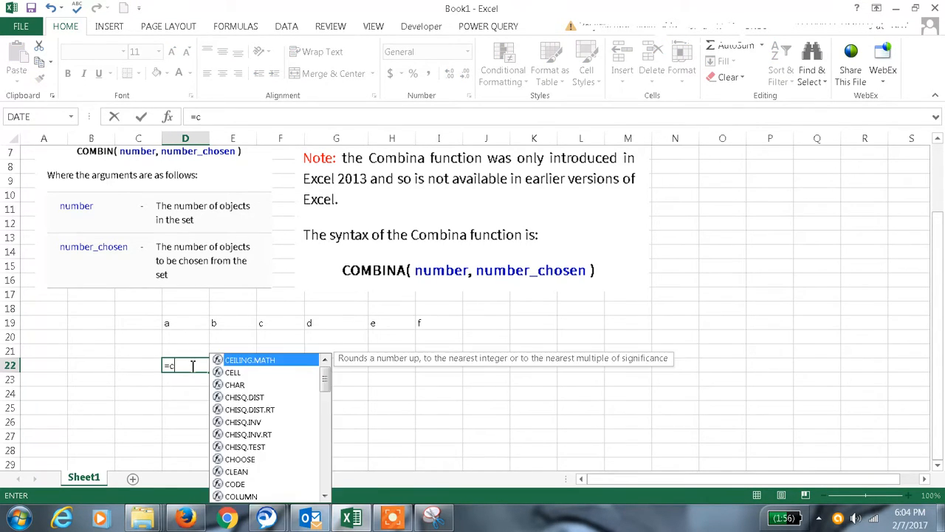
{"action": "type", "text": "om"}
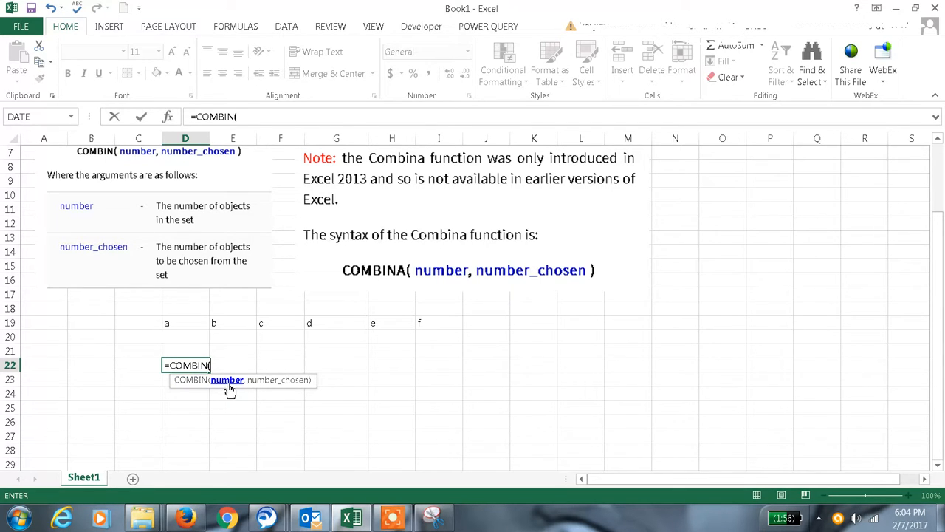
{"action": "mouse_move", "coordinate": [157, 361]}
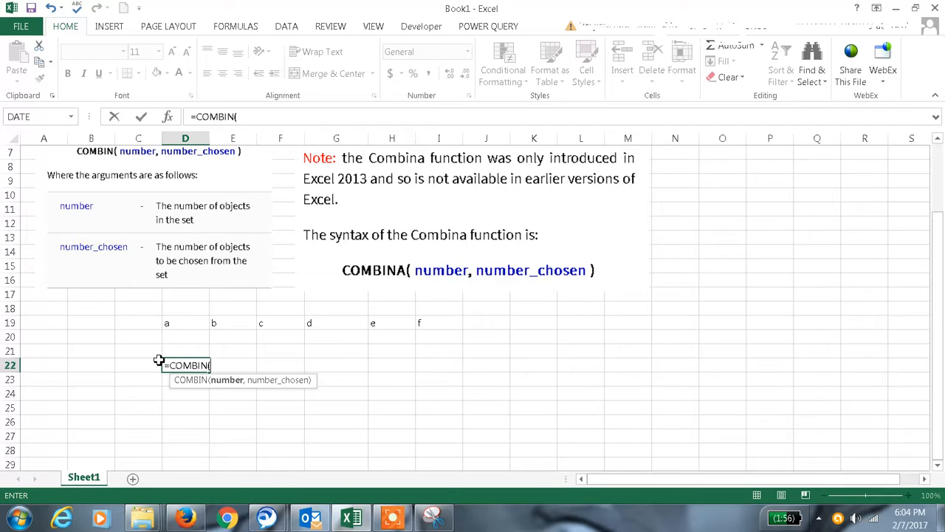
{"action": "type", "text": "6,1"}
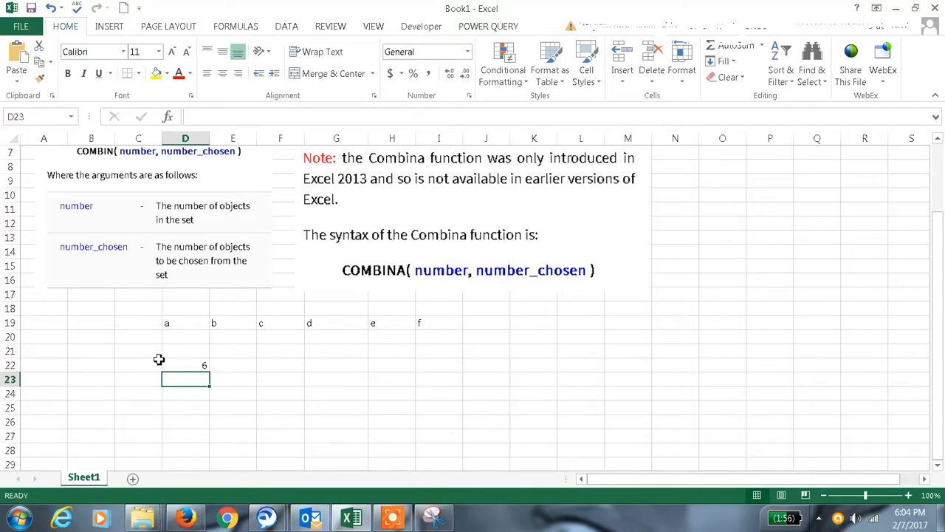
{"action": "left_click", "coordinate": [186, 365]}
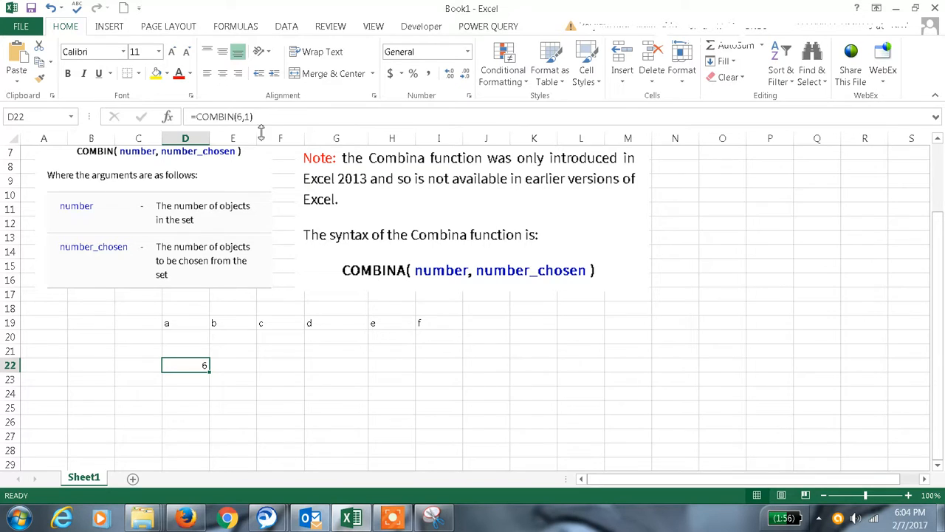
{"action": "double_click", "coordinate": [186, 365]}
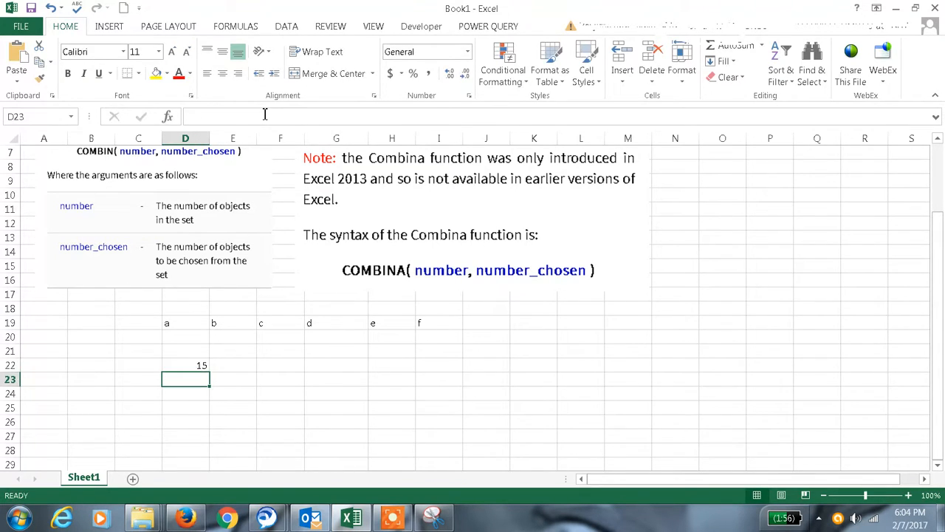
{"action": "left_click", "coordinate": [186, 364]}
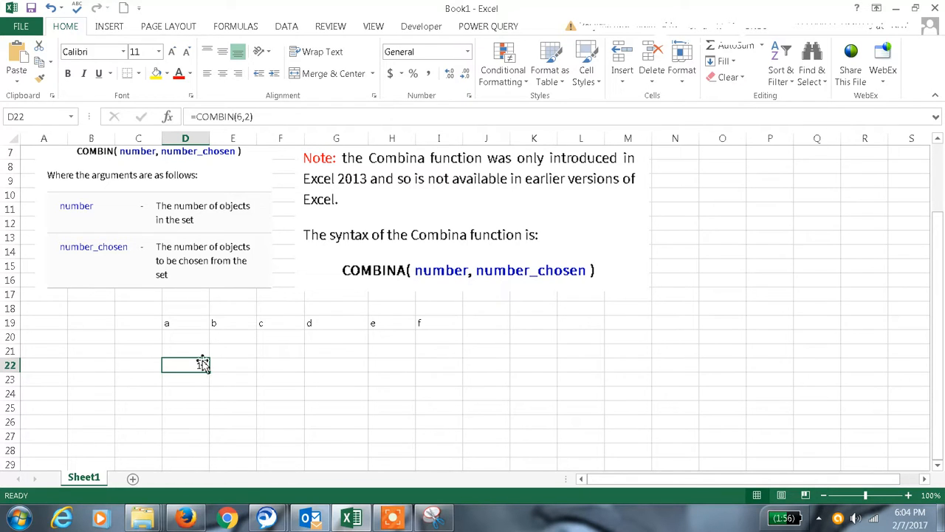
Compare the six objects a–f in row 19 against the pair count and select D20 for the first pair
{"action": "left_click", "coordinate": [185, 336]}
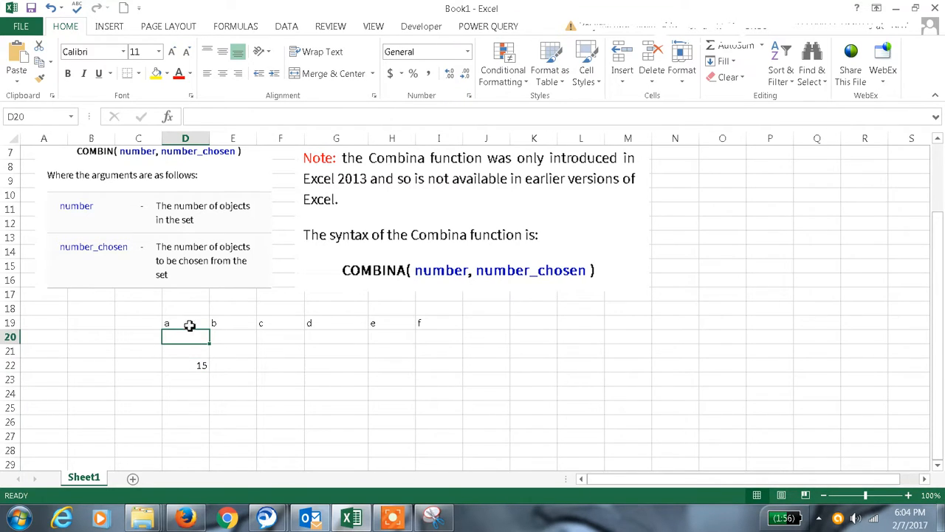
{"action": "left_click", "coordinate": [186, 365]}
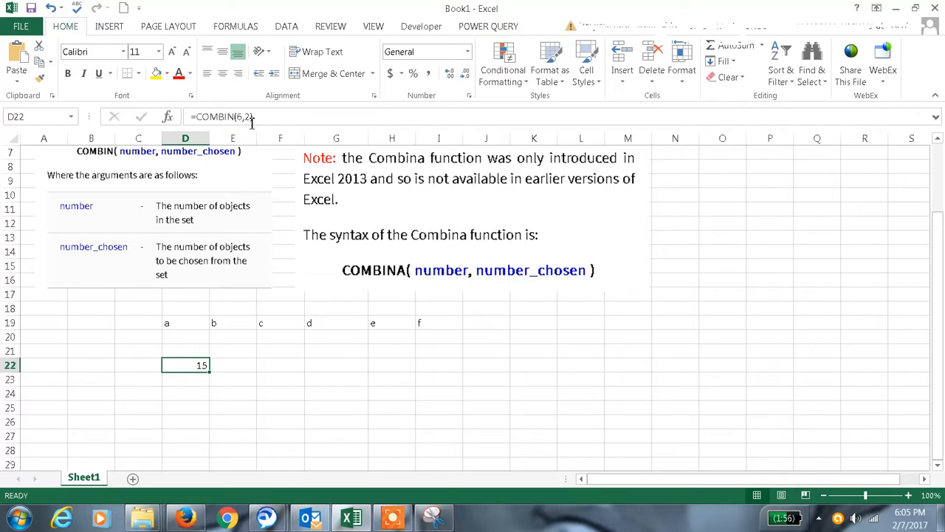
{"action": "left_click_drag", "start_coordinate": [184, 322], "coordinate": [438, 322]}
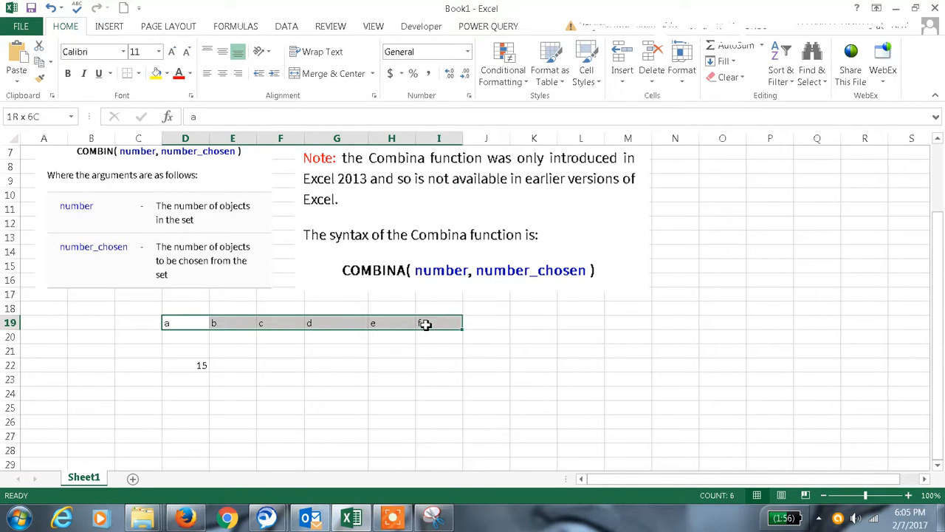
{"action": "left_click", "coordinate": [186, 365]}
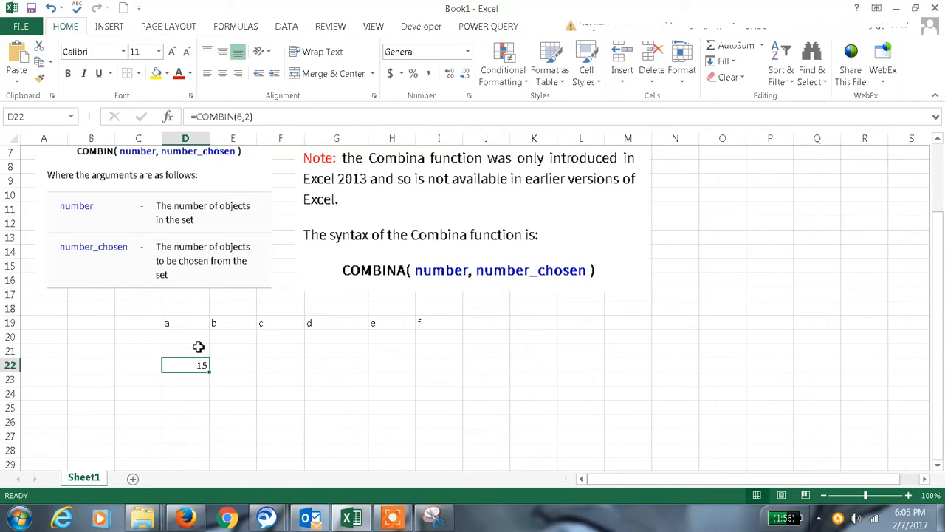
{"action": "mouse_move", "coordinate": [195, 336]}
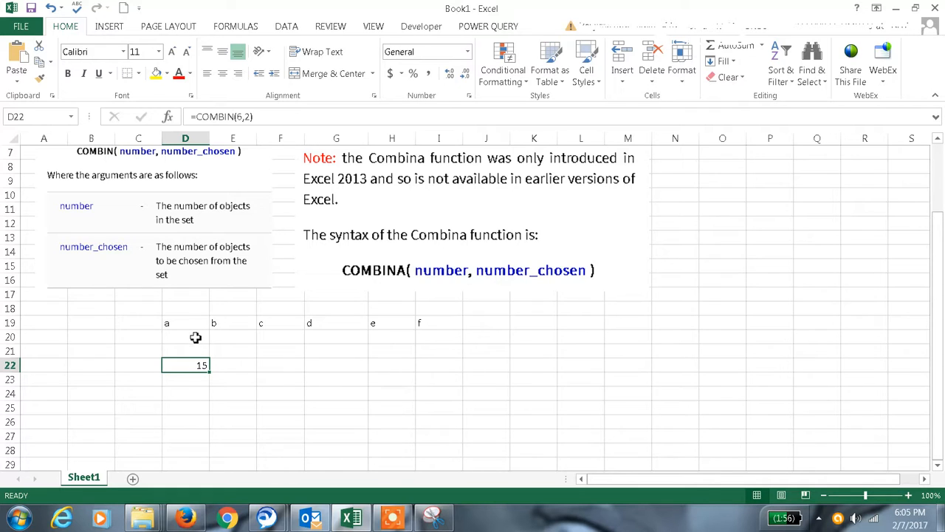
{"action": "left_click", "coordinate": [186, 337]}
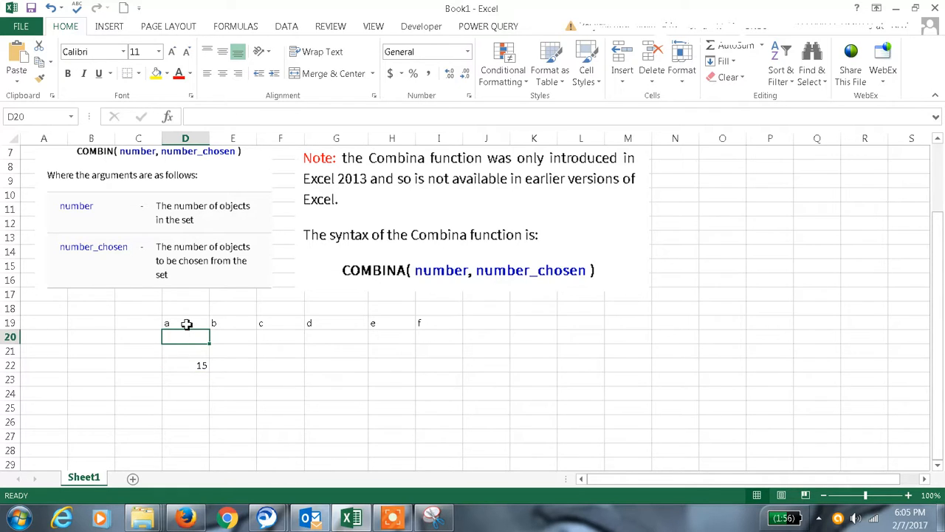
{"action": "left_click_drag", "start_coordinate": [166, 322], "coordinate": [440, 322]}
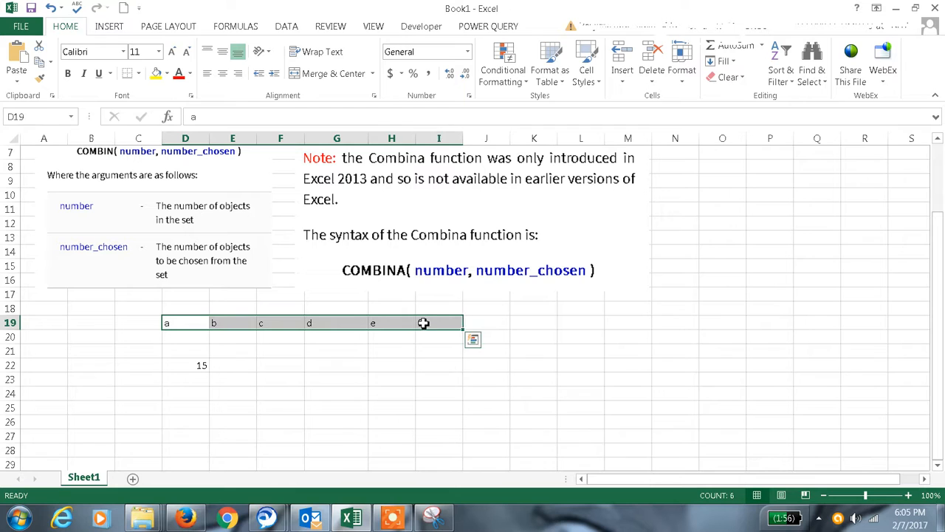
{"action": "left_click", "coordinate": [184, 366]}
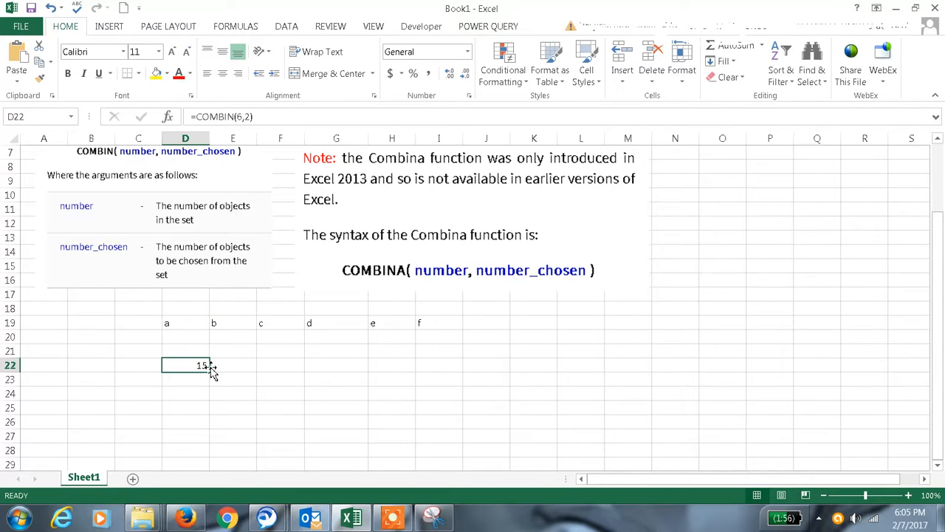
{"action": "left_click", "coordinate": [186, 336]}
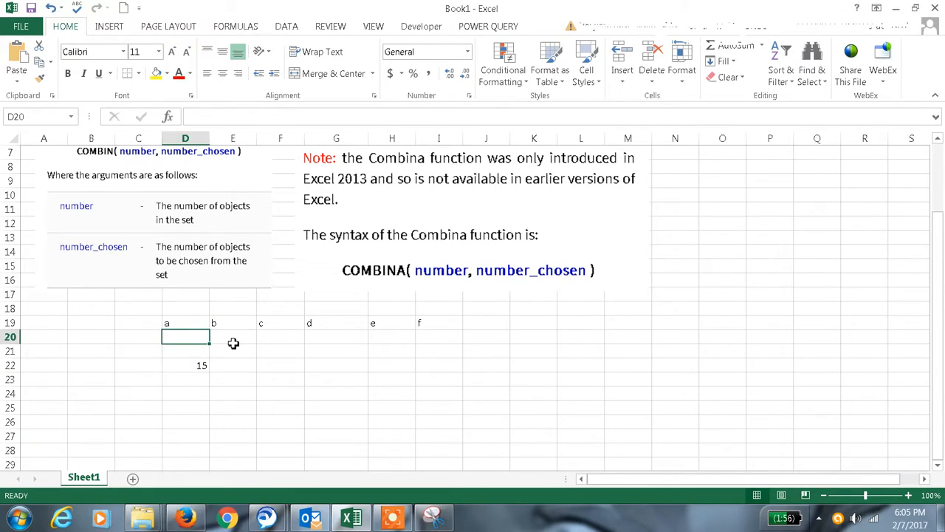
Enter the pairs ab, ac, ad, bc, bd, cd, df, ef across row 20
{"action": "type", "text": "ab"}
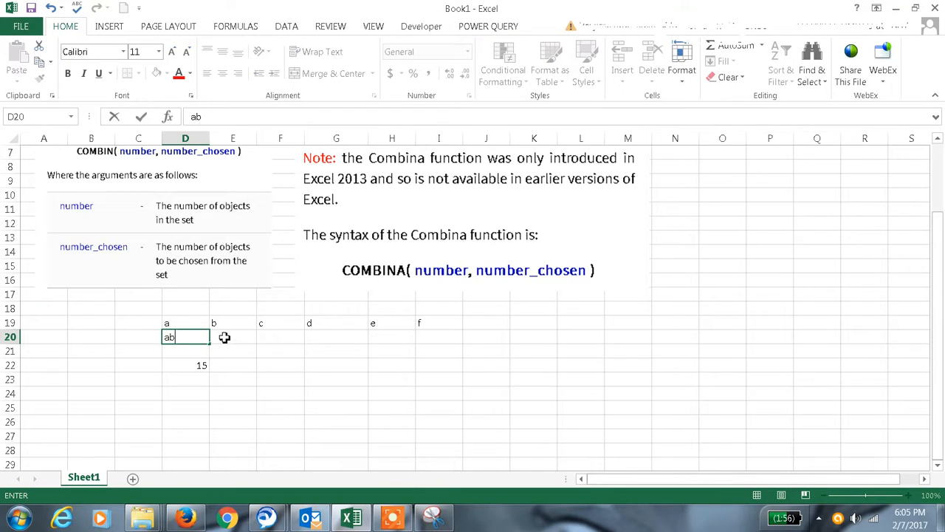
{"action": "type", "text": "ac"}
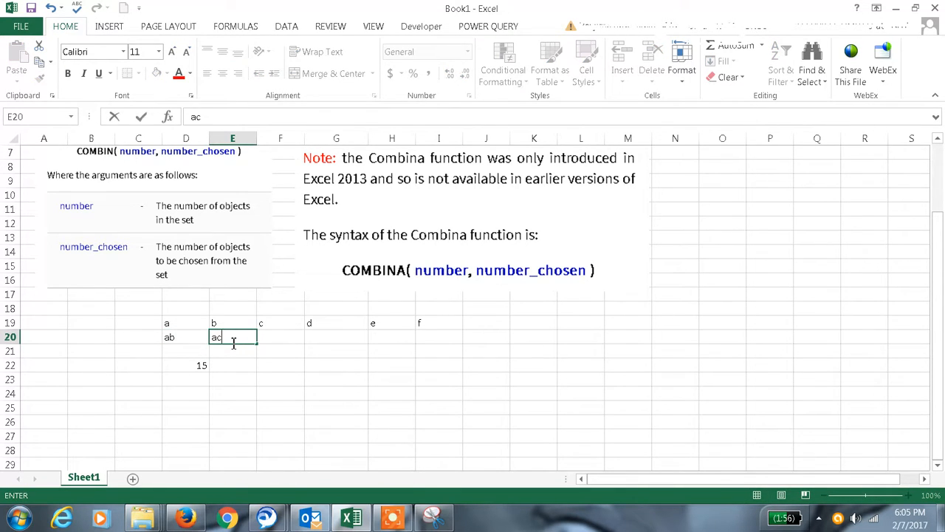
{"action": "type", "text": "ad"}
{"action": "left_click", "coordinate": [391, 337]}
{"action": "type", "text": "af"}
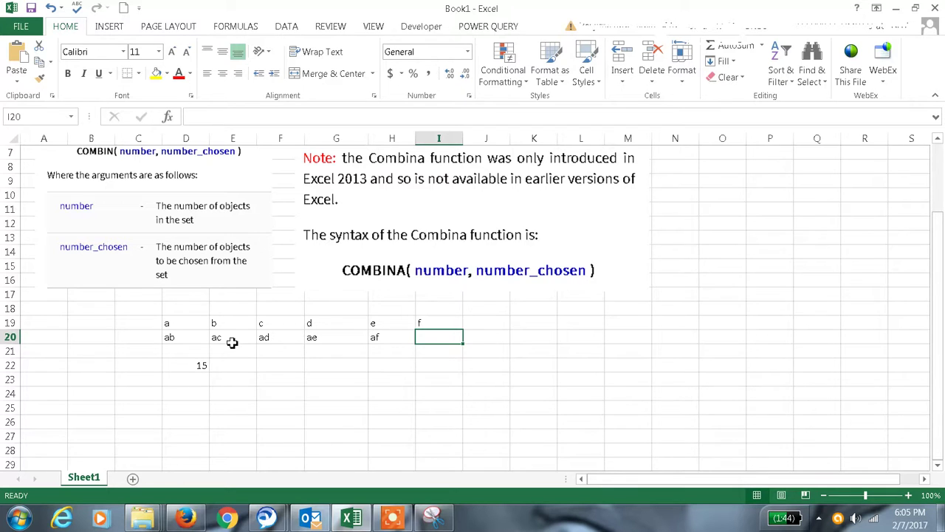
{"action": "type", "text": "bc"}
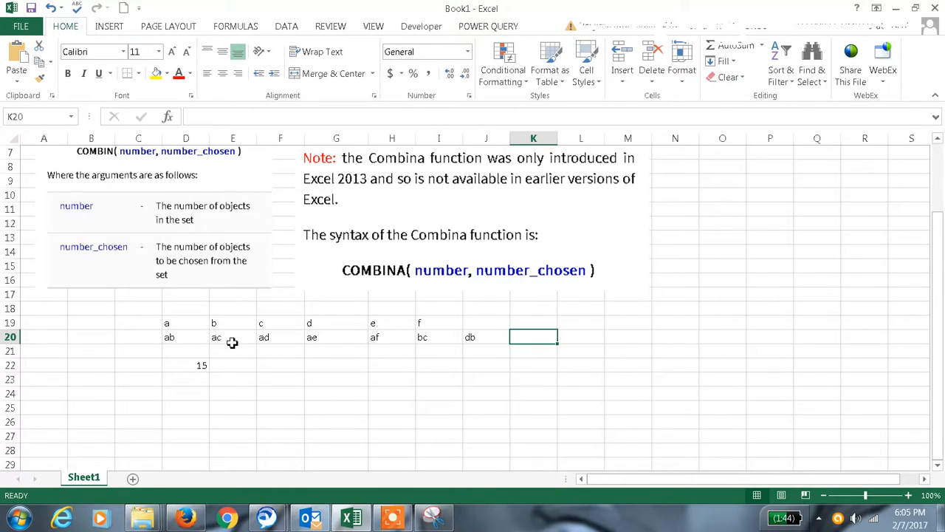
{"action": "type", "text": "b"}
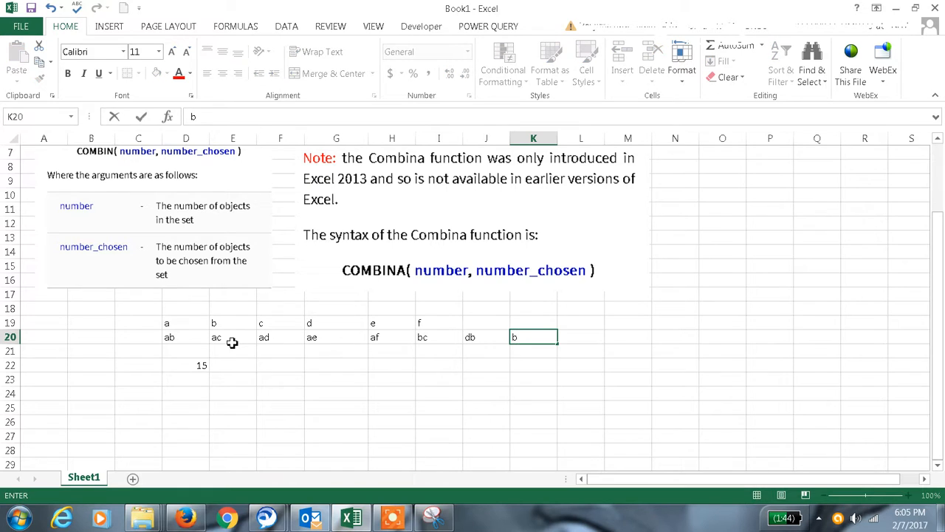
{"action": "key", "text": "Tab"}
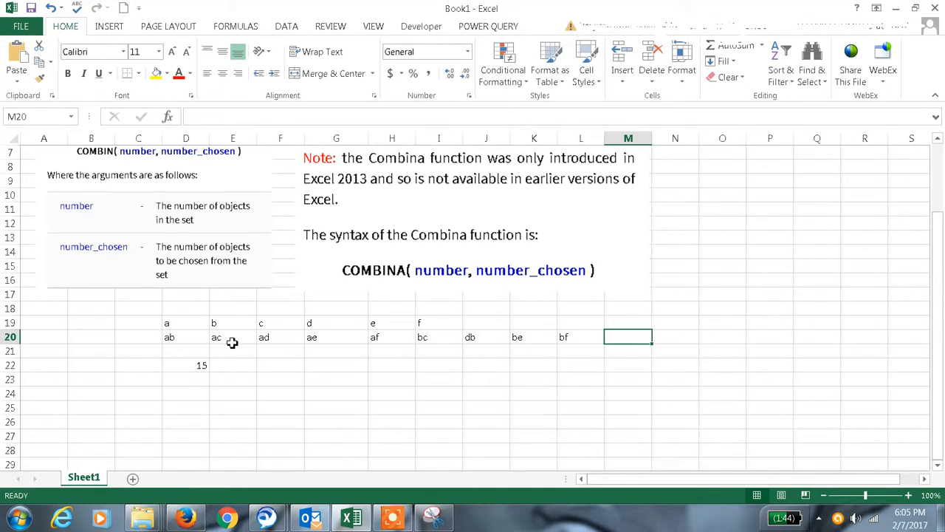
{"action": "type", "text": "cd"}
{"action": "left_click", "coordinate": [675, 336]}
{"action": "type", "text": "ce"}
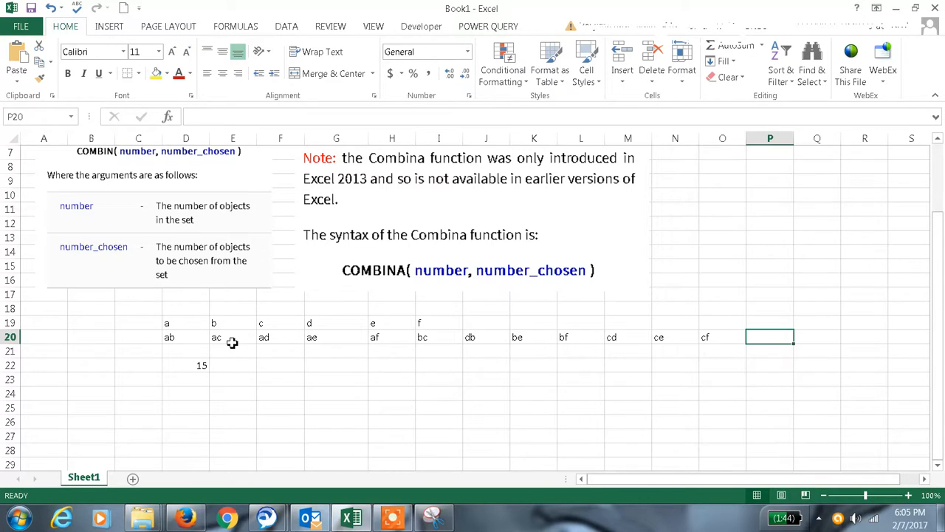
{"action": "type", "text": "df"}
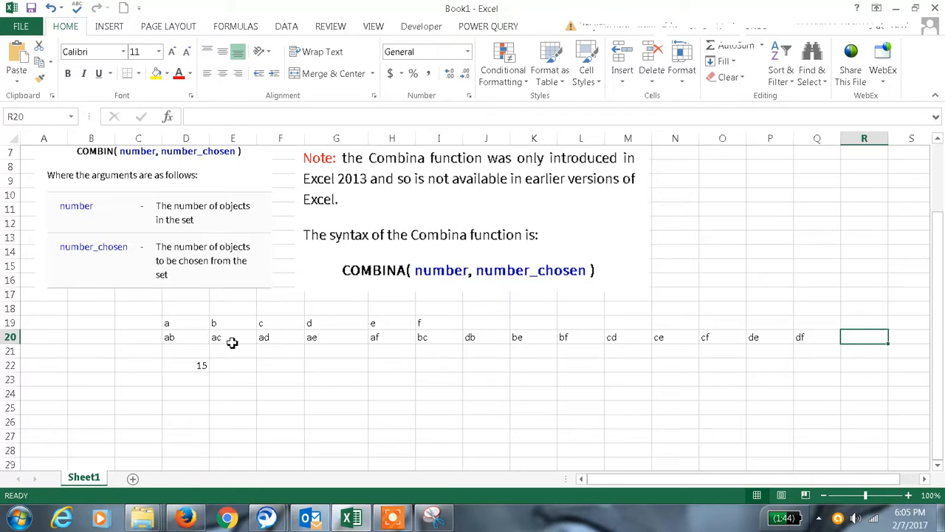
{"action": "type", "text": "ef"}
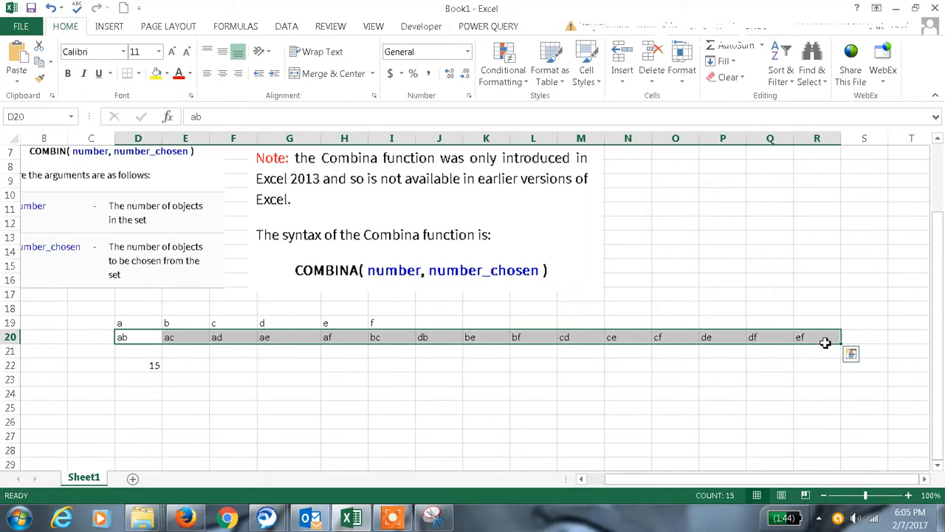
Edit D22 to =COMBIN(6,3) returning 20 and check it against the six objects a–f
{"action": "left_click", "coordinate": [138, 366]}
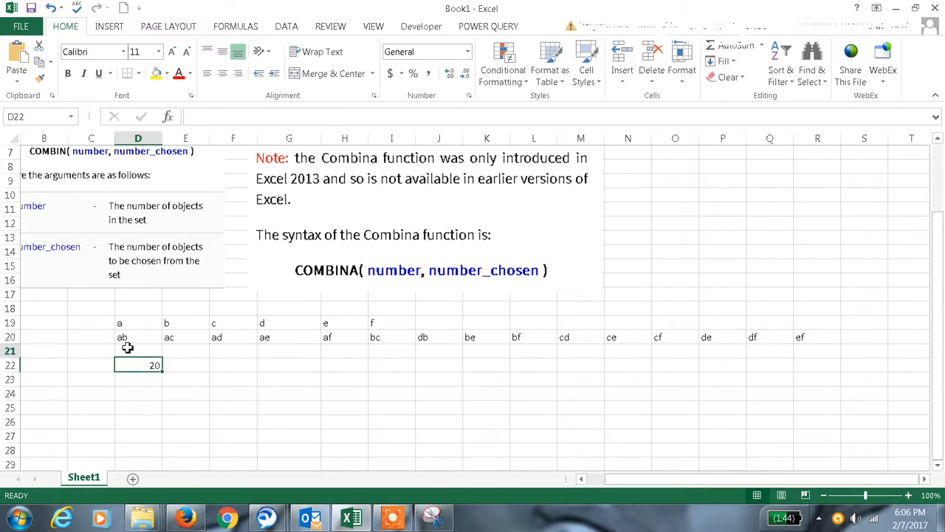
{"action": "left_click", "coordinate": [138, 322]}
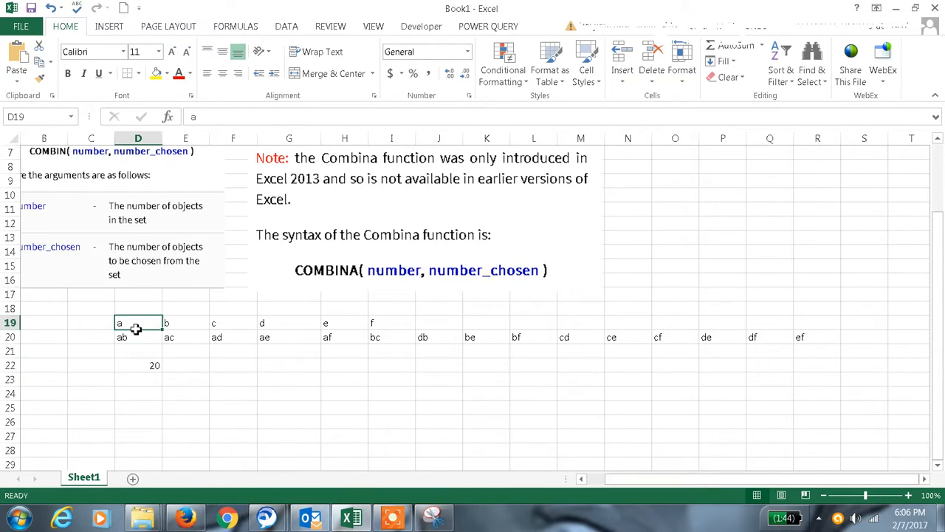
{"action": "left_click_drag", "start_coordinate": [137, 321], "coordinate": [392, 322]}
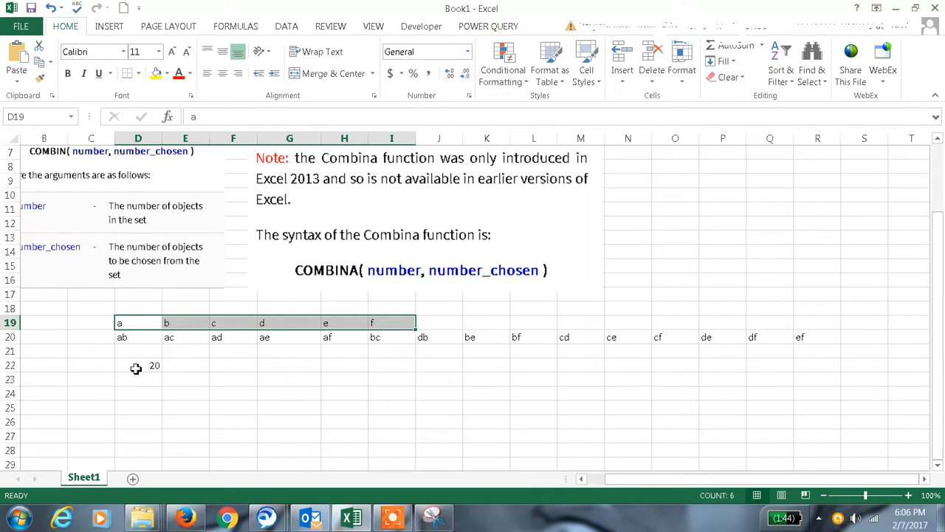
{"action": "mouse_move", "coordinate": [146, 363]}
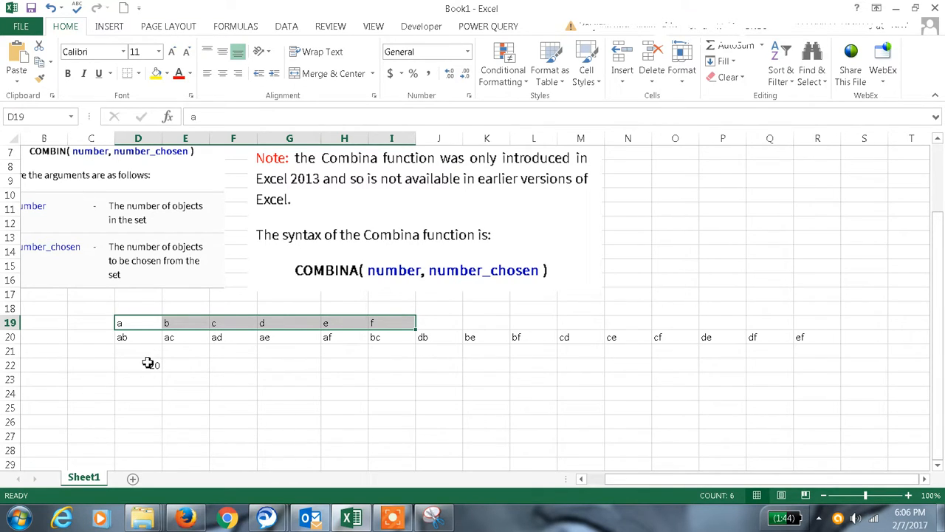
{"action": "left_click", "coordinate": [137, 365]}
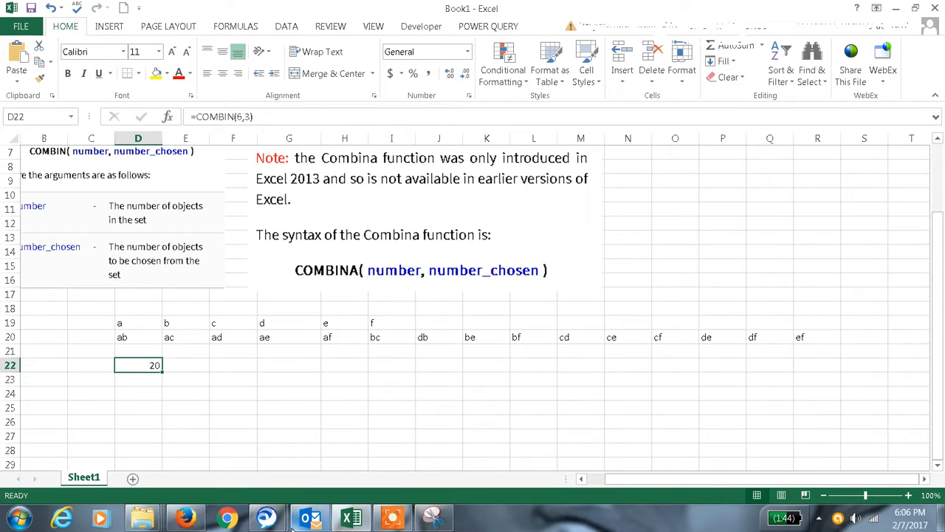
{"action": "mouse_move", "coordinate": [325, 460]}
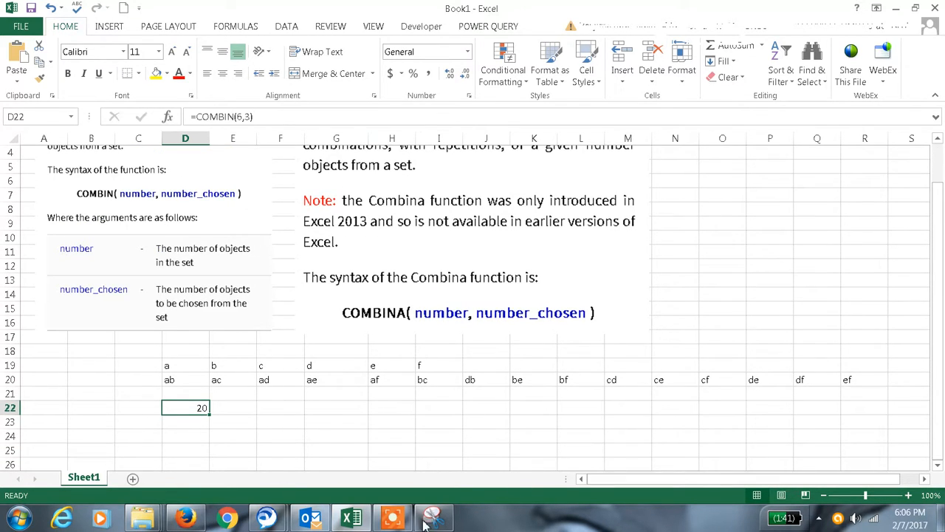
Add the repeated pair aa before ab and enter =COMBINA(6,2) in D22 returning 21
{"action": "left_click", "coordinate": [168, 378]}
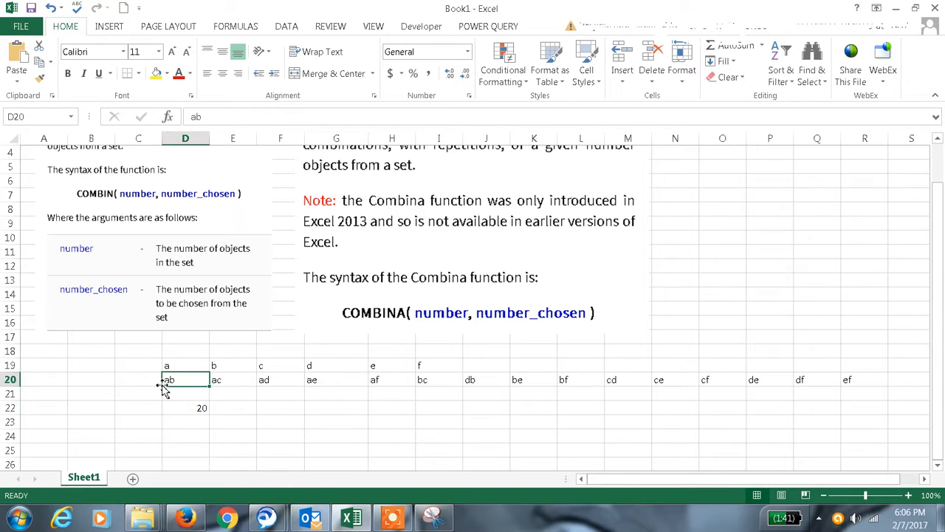
{"action": "type", "text": "aa"}
{"action": "left_click", "coordinate": [91, 380]}
{"action": "type", "text": "bb"}
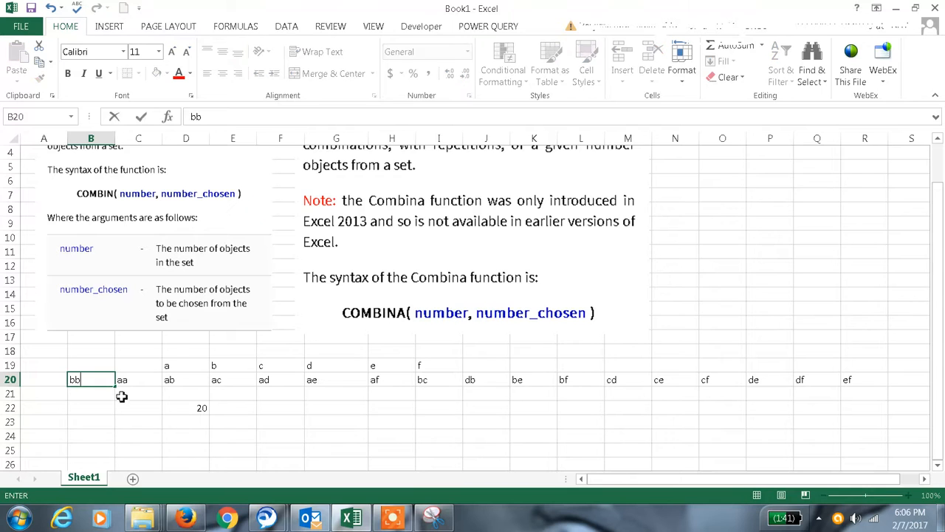
{"action": "left_click", "coordinate": [186, 407]}
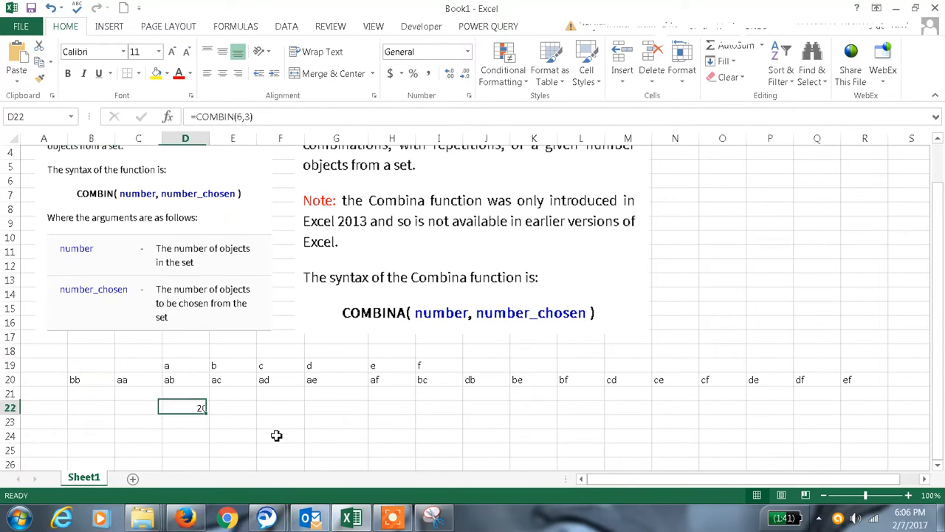
{"action": "type", "text": "=com"}
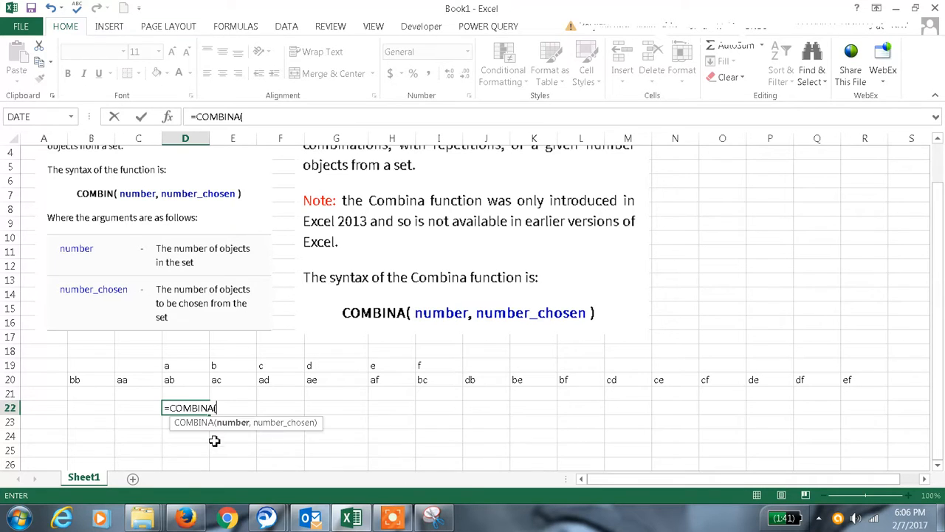
{"action": "mouse_move", "coordinate": [139, 400]}
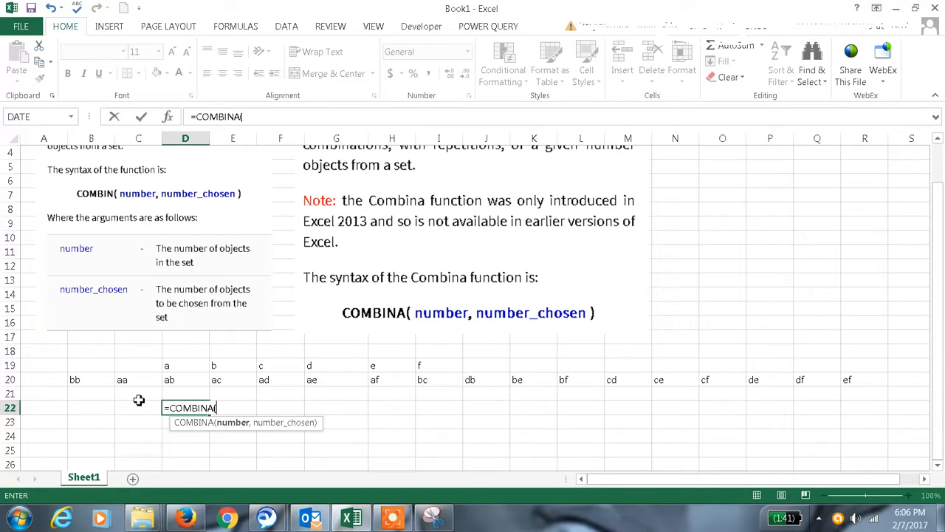
{"action": "type", "text": "6,2"}
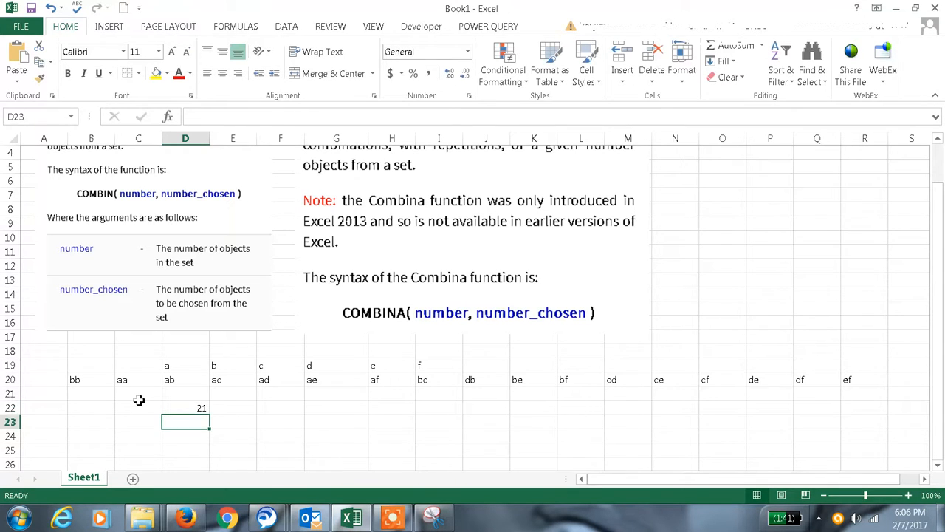
Add the repeated pair dd to row 20 and return to the first pair ab
{"action": "left_click", "coordinate": [139, 379]}
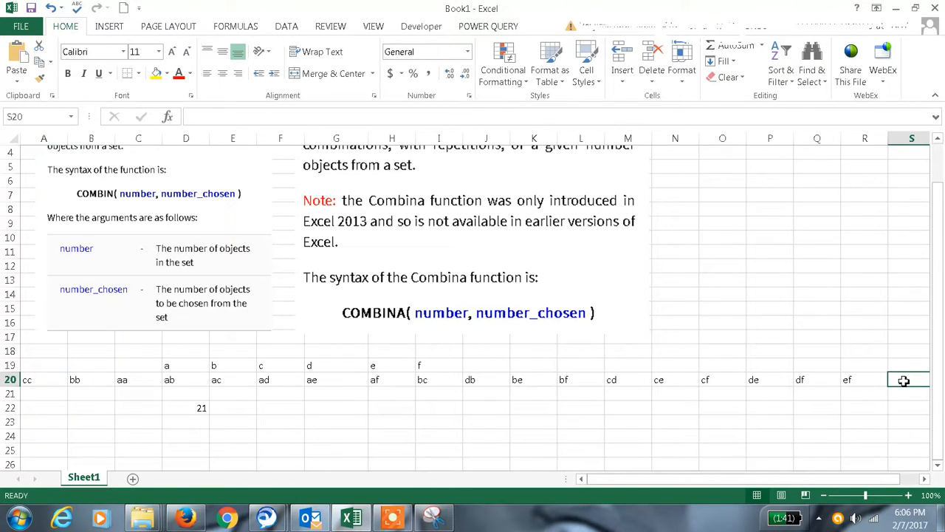
{"action": "type", "text": "dd"}
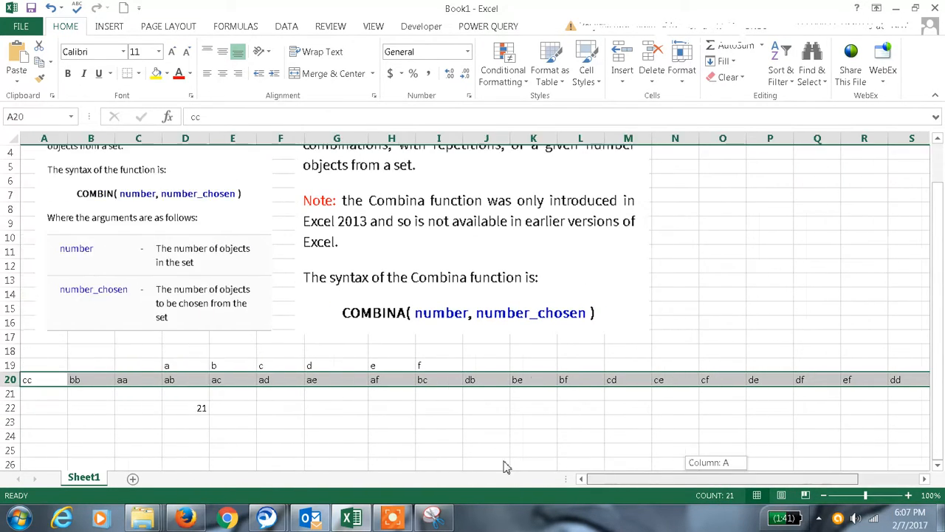
{"action": "left_click", "coordinate": [187, 379]}
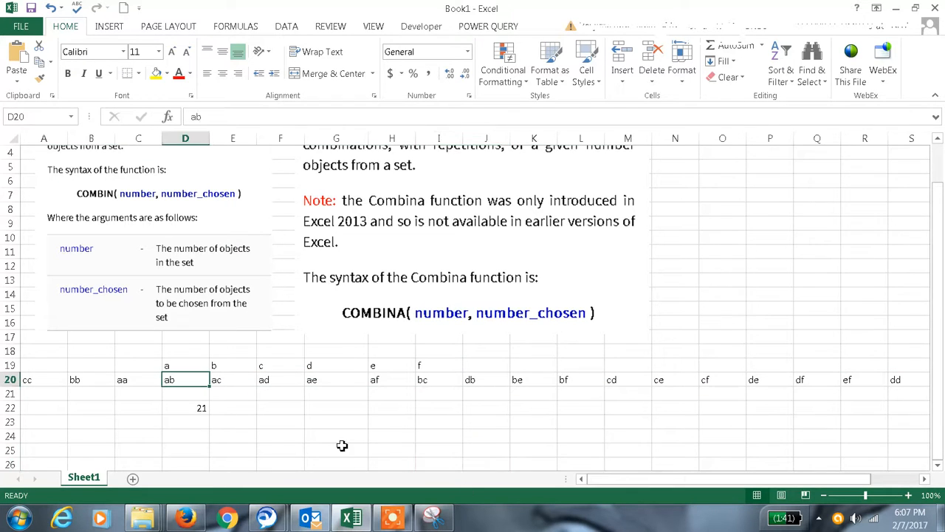
{"action": "mouse_move", "coordinate": [446, 319]}
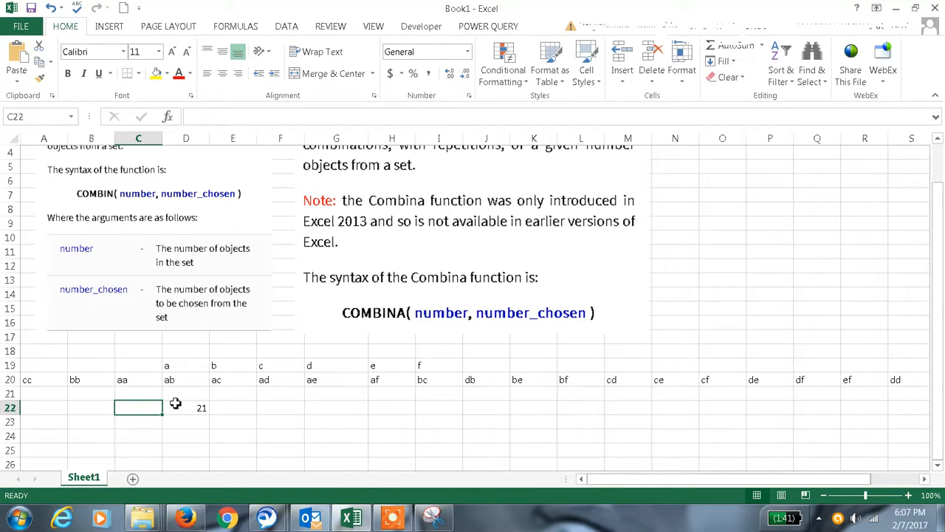
{"action": "mouse_move", "coordinate": [212, 425]}
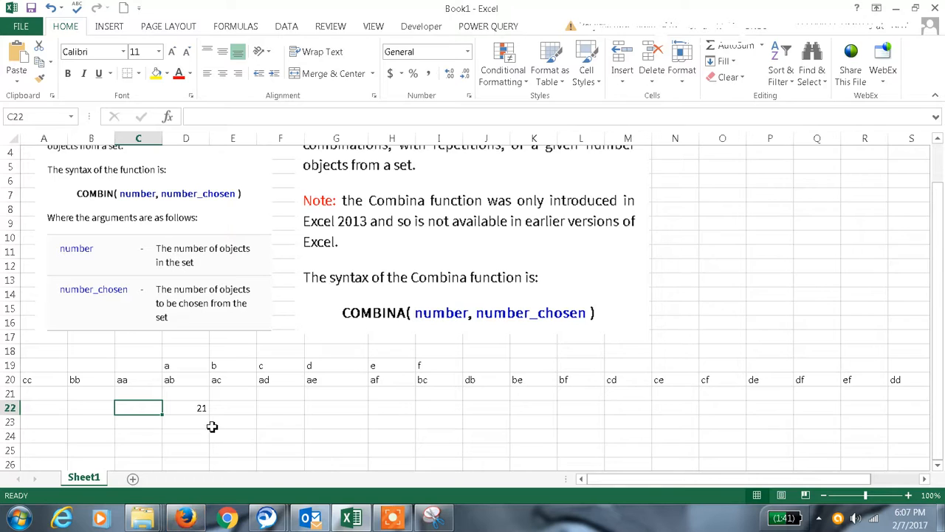